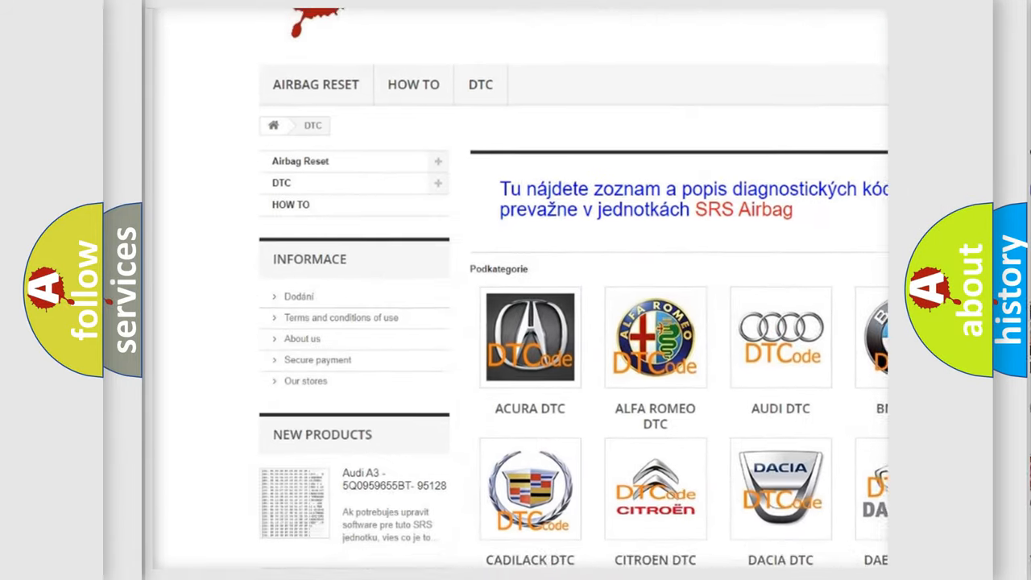
{"action": "scroll", "scroll_direction": "down", "scroll_amount": 3}
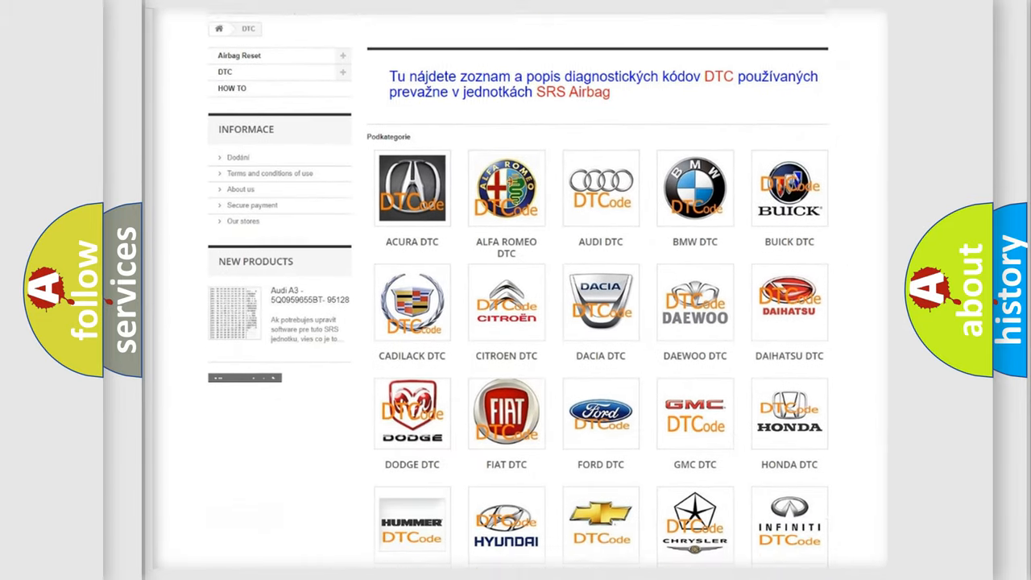
{"action": "scroll", "scroll_direction": "down", "scroll_amount": 3}
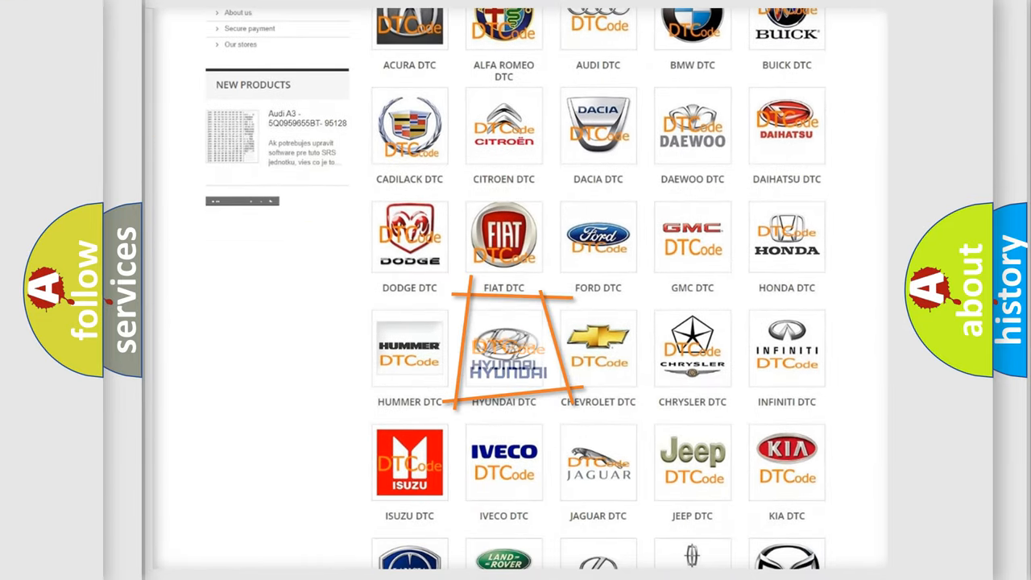